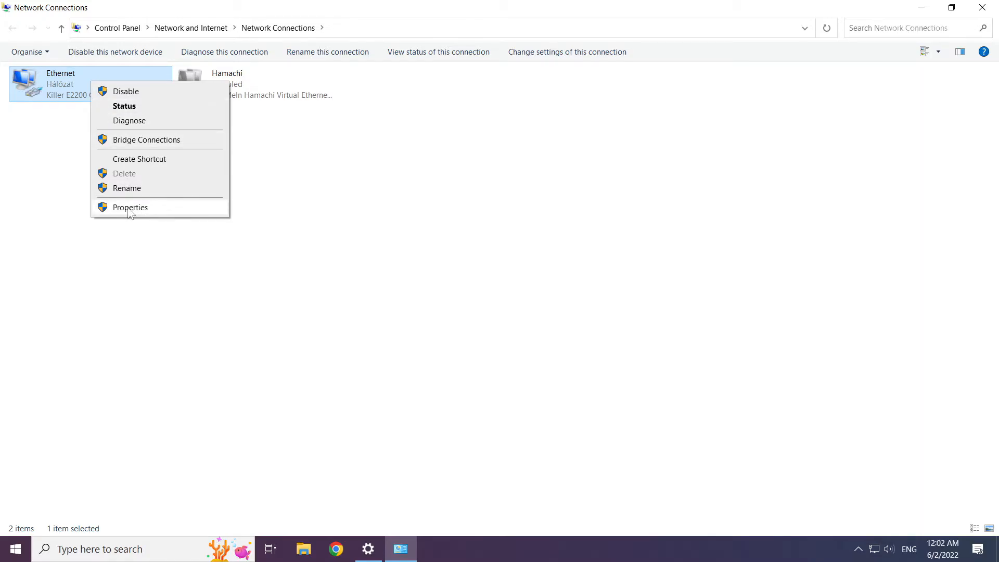
- Open the Ethernet adapter's IPv4 (TCP/IPv4) properties
click(130, 207)
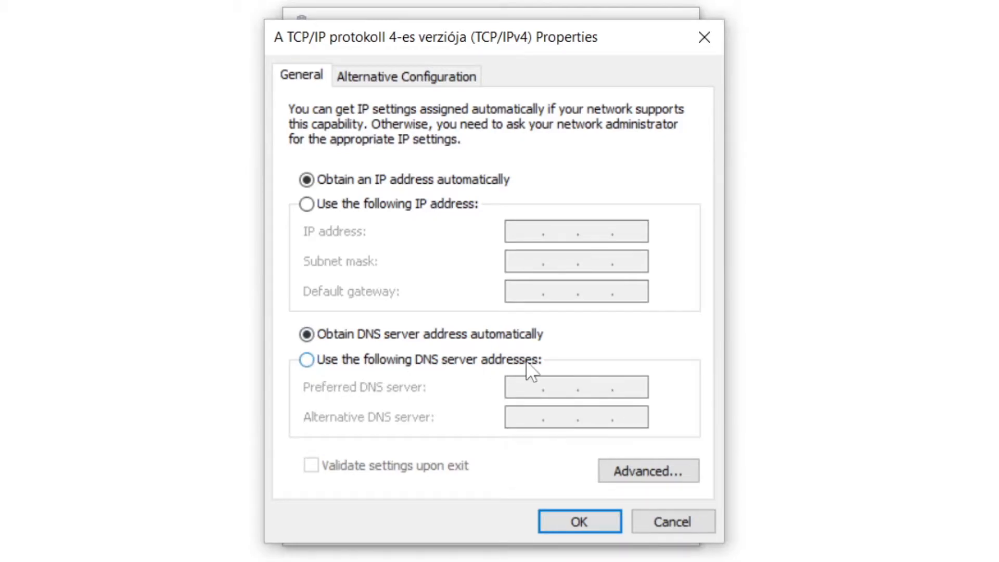
- Use manual DNS servers 8.8.8.8 and 8.8.4.4 for Ethernet IPv4 and confirm
click(307, 360)
text(8.8.4.4)
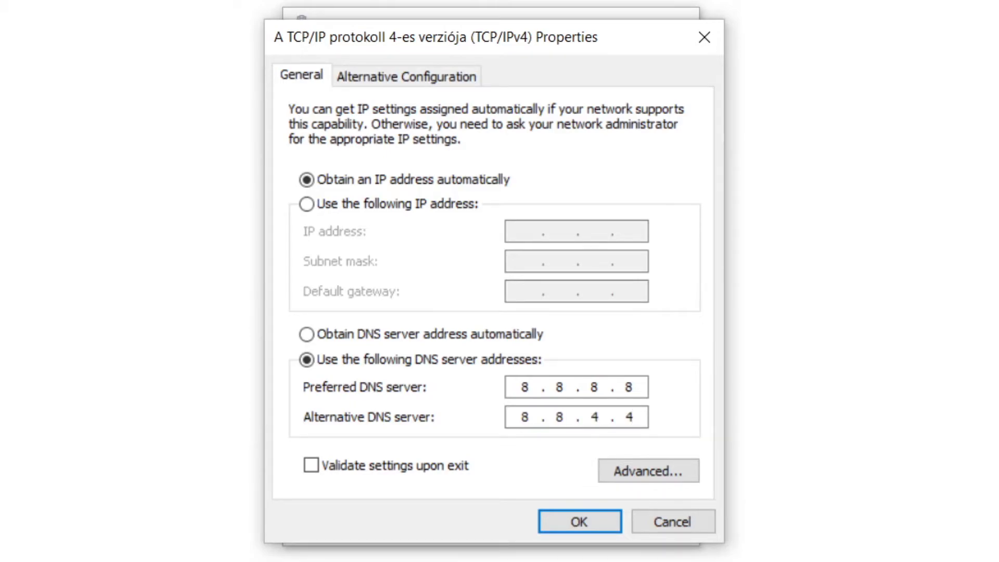
click(578, 520)
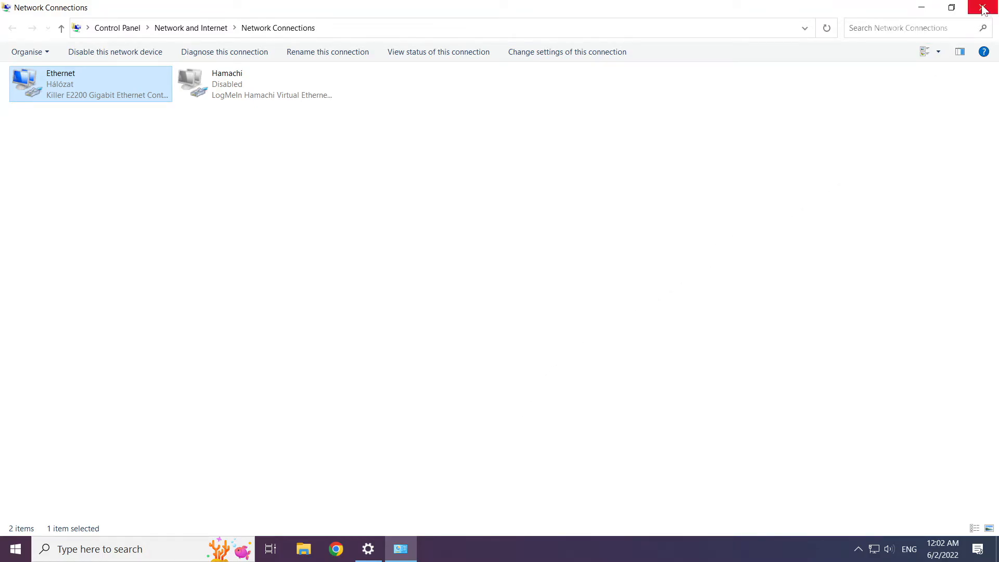